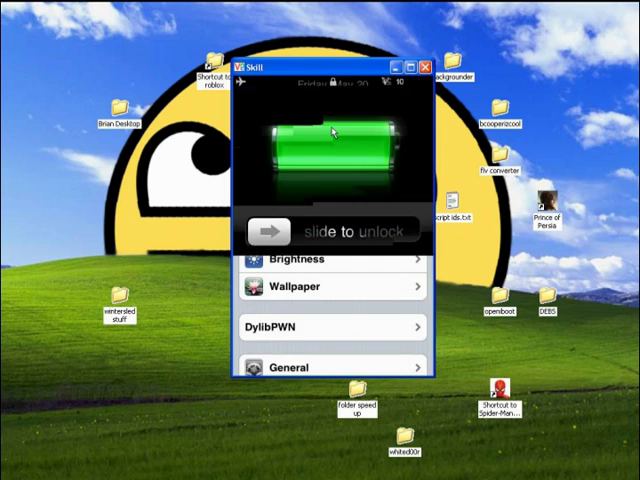
# Unlock the phone, turn DylibPWN's Normal run mode off, and go back to the home screen
pyautogui.moveTo(264, 230); pyautogui.dragTo(390, 230)
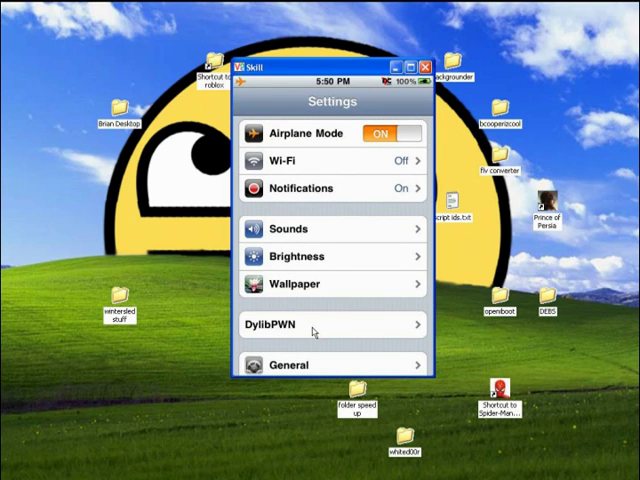
pyautogui.click(332, 324)
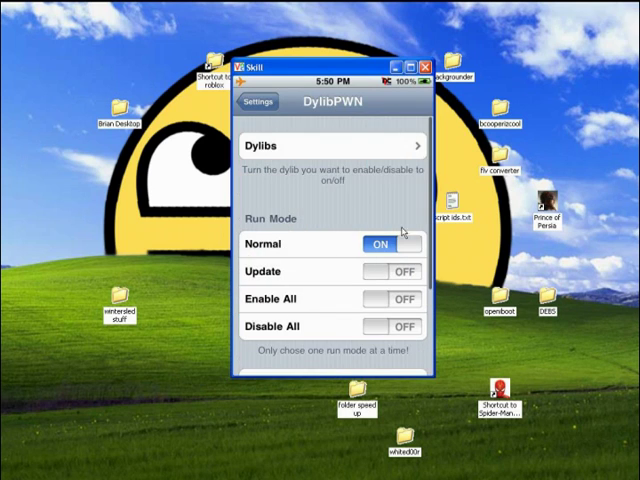
pyautogui.click(392, 244)
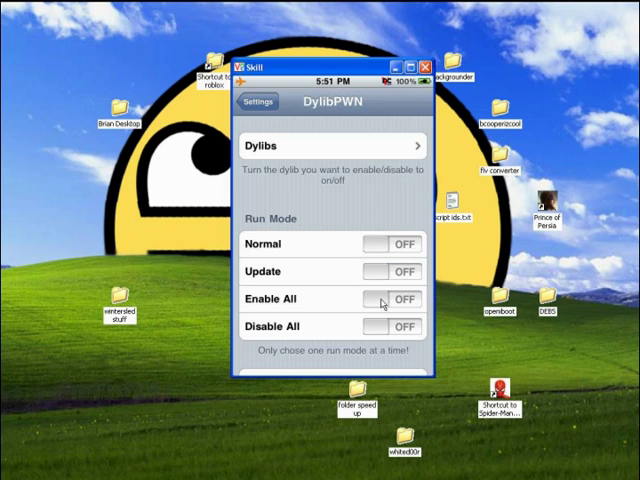
pyautogui.click(392, 272)
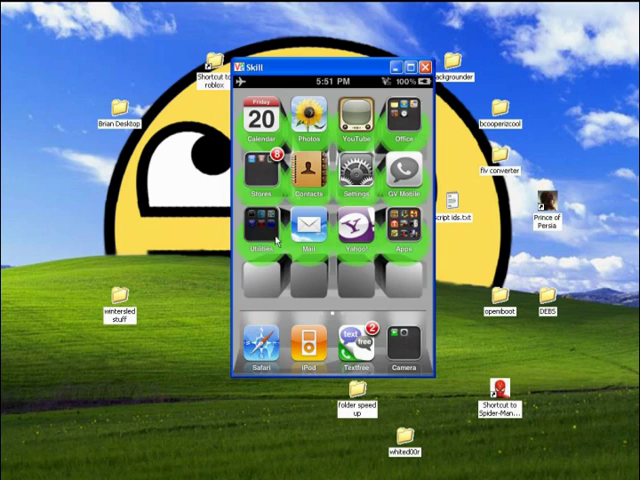
# Launch DylibPWN from the Utilities folder to respring the phone
pyautogui.click(260, 230)
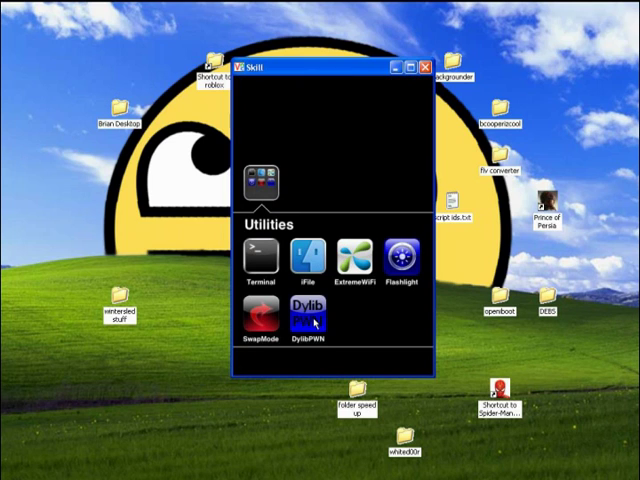
pyautogui.click(314, 318)
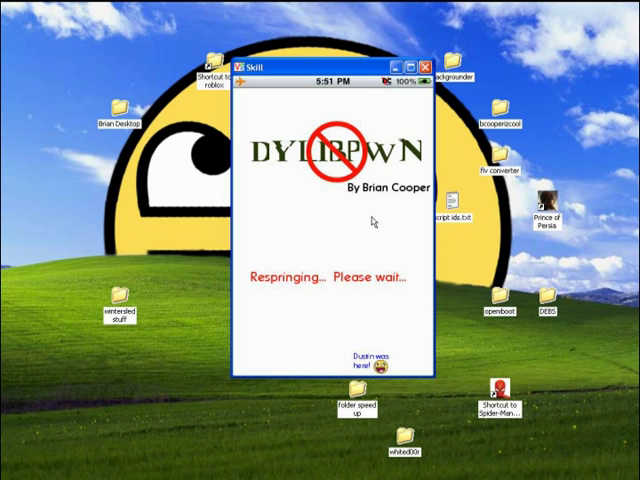
pyautogui.moveTo(372, 220)
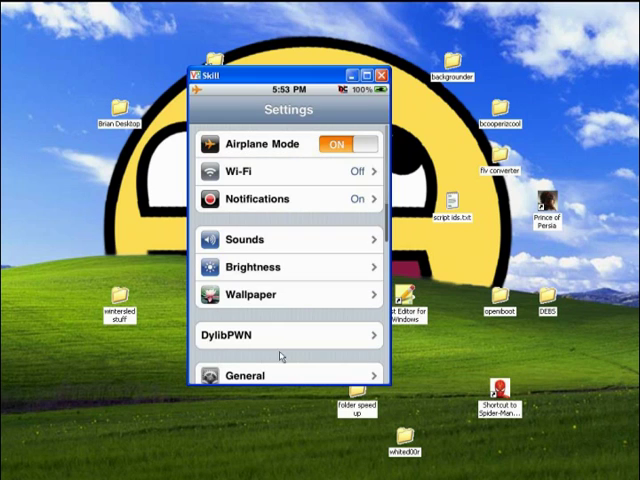
# Switch DylibPWN's run mode to Normal and bring up its Dylibs list
pyautogui.click(288, 336)
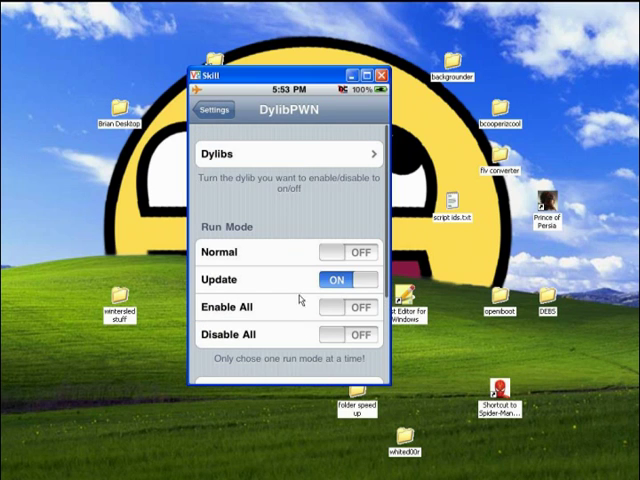
pyautogui.click(344, 252)
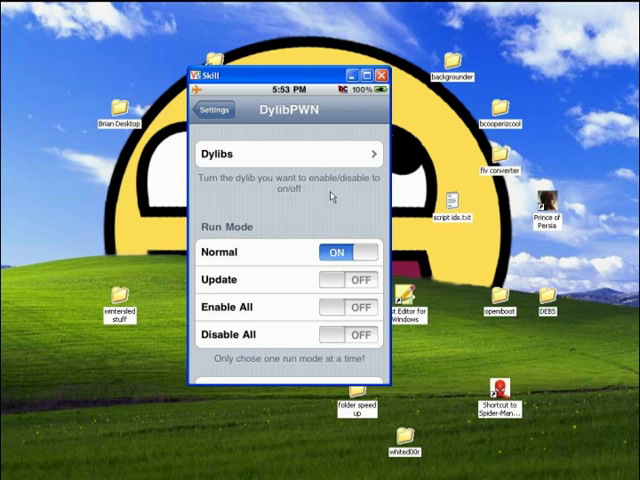
pyautogui.click(288, 152)
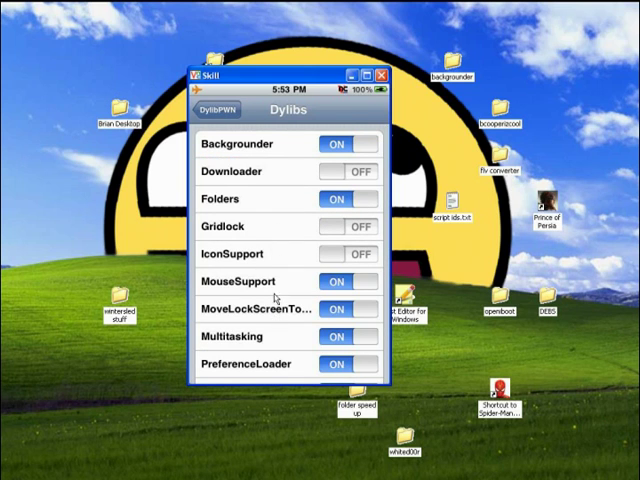
# Disable the Wallpaper dylib in the list and go back to DylibPWN's settings page
pyautogui.scroll(-3)
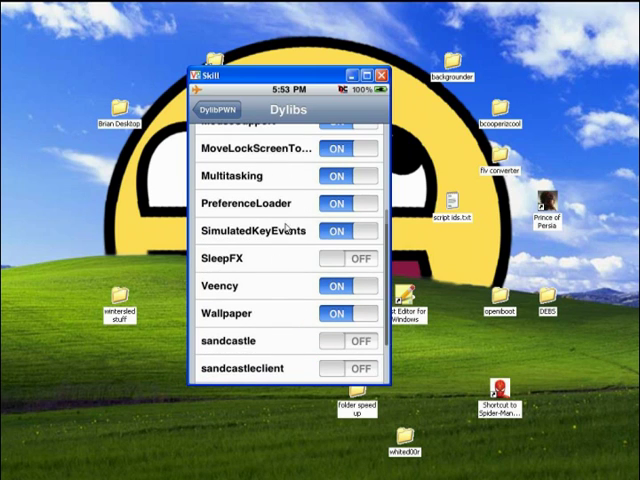
pyautogui.scroll(-3)
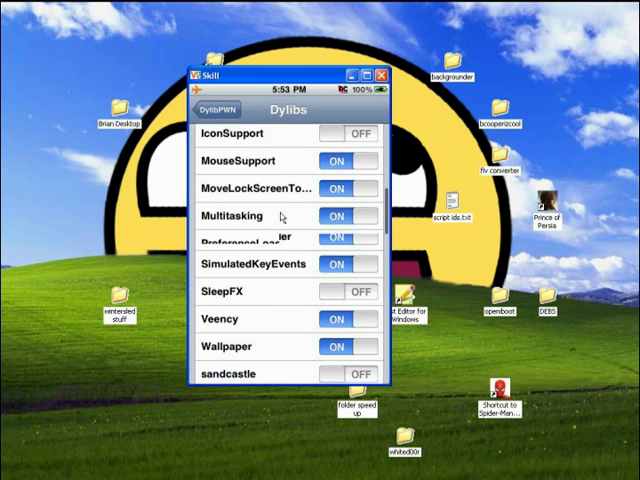
pyautogui.scroll(3)
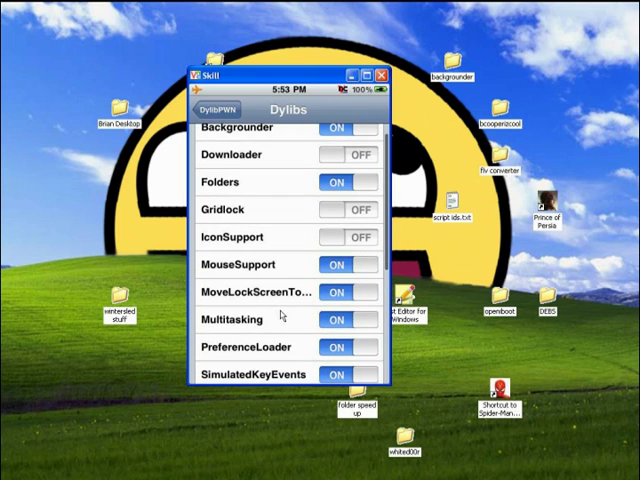
pyautogui.scroll(-3)
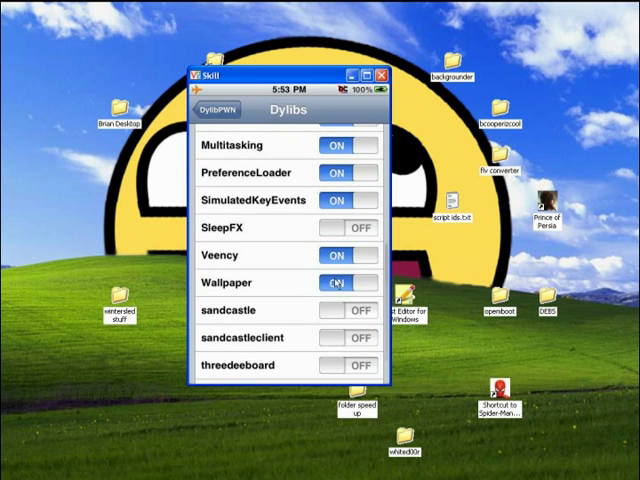
pyautogui.click(348, 282)
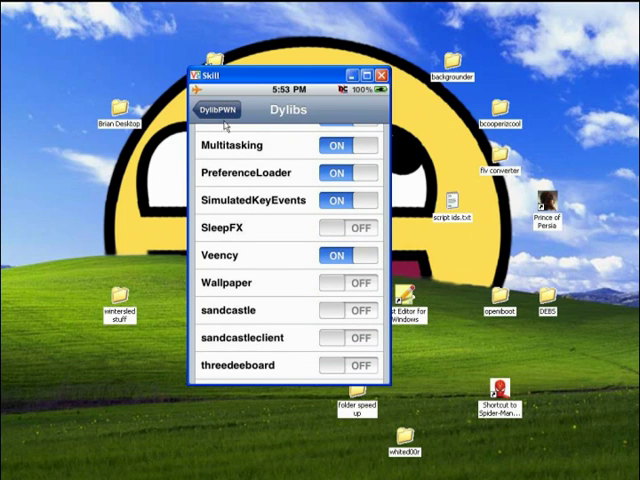
pyautogui.click(216, 108)
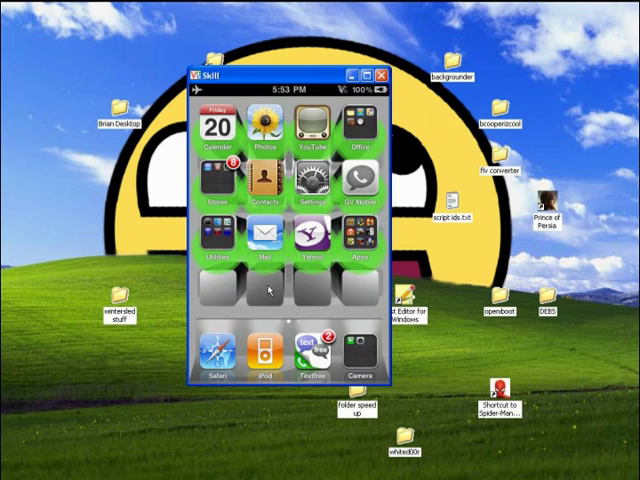
# Go from the home screen into the Settings app
pyautogui.click(212, 244)
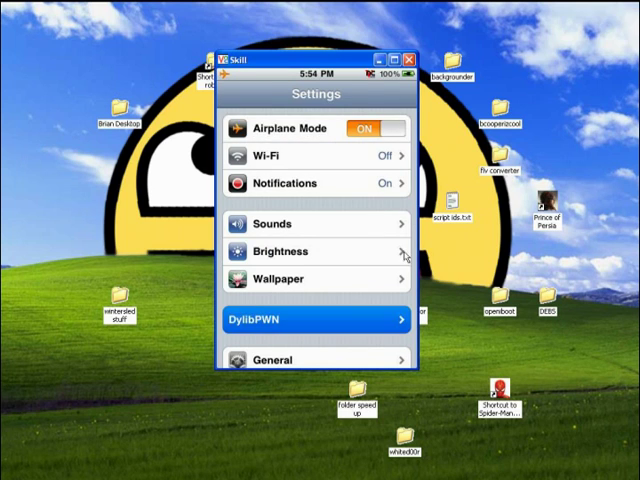
# Switch DylibPWN's run mode to Disable All
pyautogui.click(316, 320)
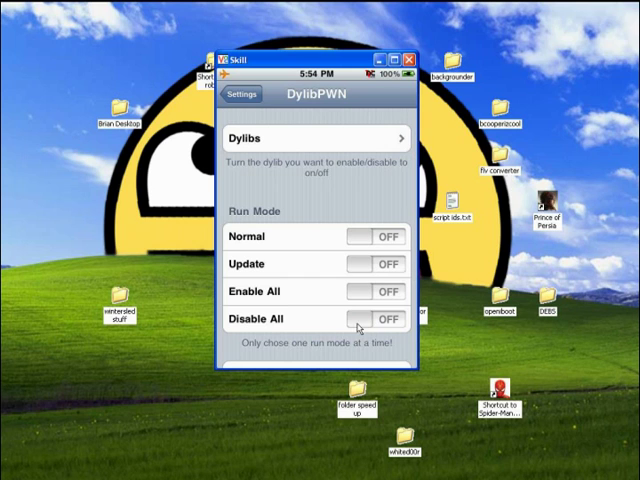
pyautogui.click(376, 320)
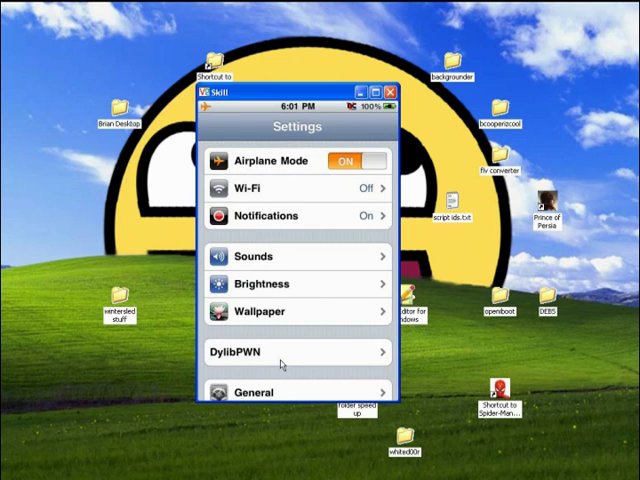
# Turn DylibPWN's Disable All mode off and set the run mode back to Normal
pyautogui.click(296, 352)
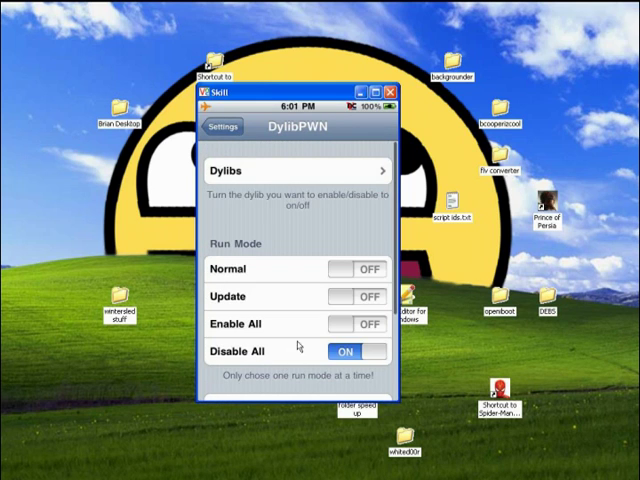
pyautogui.click(356, 352)
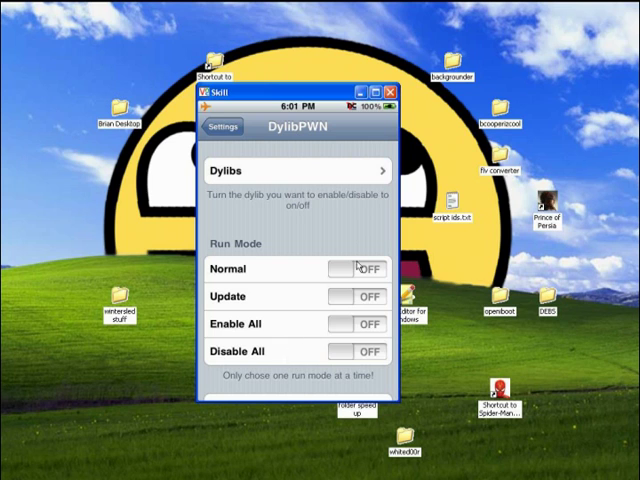
pyautogui.click(354, 268)
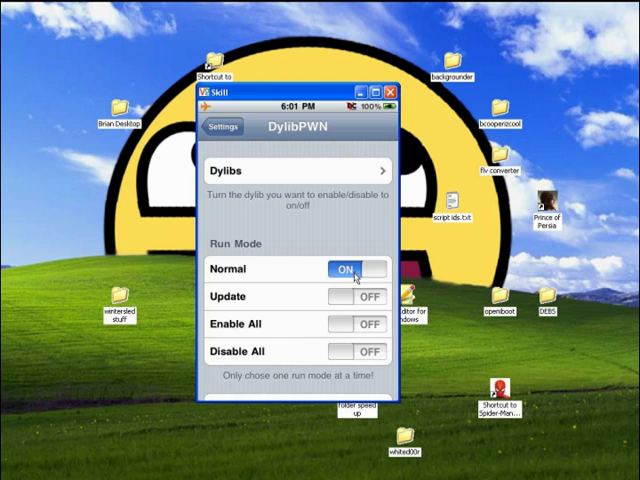
pyautogui.scroll(-3)
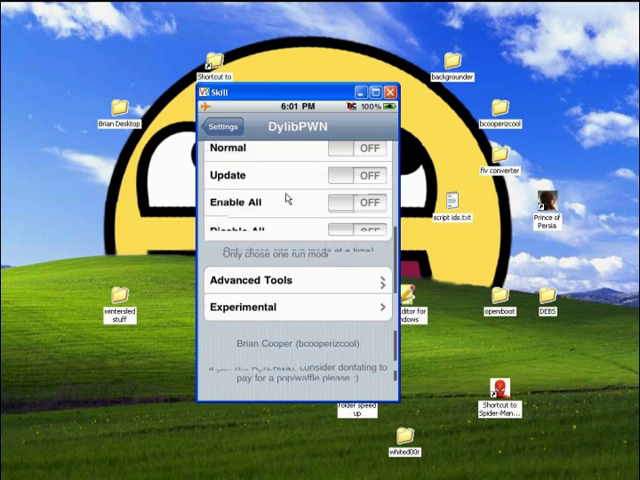
# Switch Wallpaper on in the Experimental Always Enabled set and return to the Experimental page
pyautogui.click(296, 316)
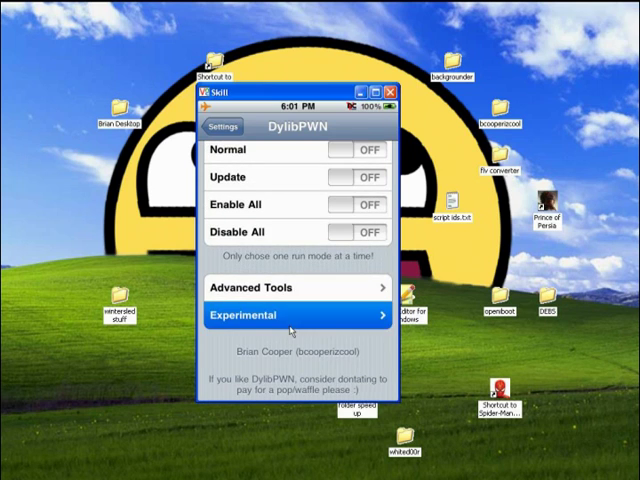
pyautogui.click(298, 316)
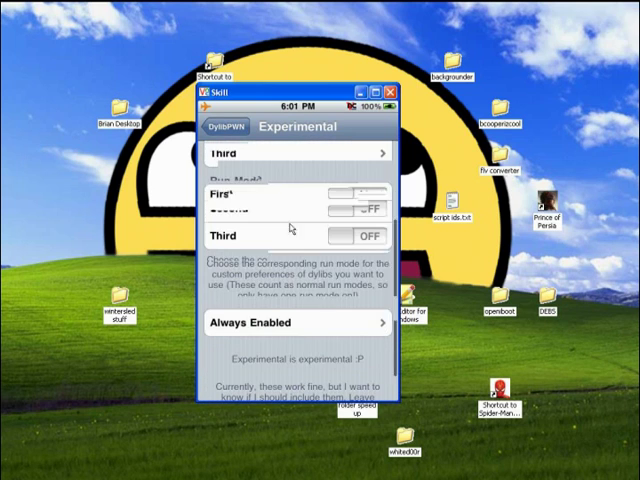
pyautogui.click(296, 322)
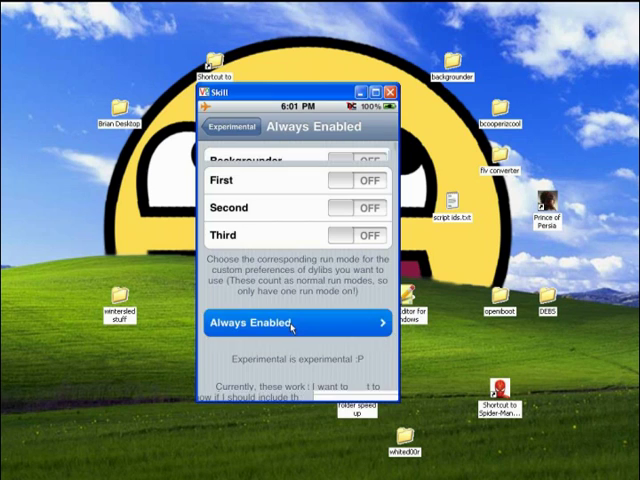
pyautogui.click(294, 324)
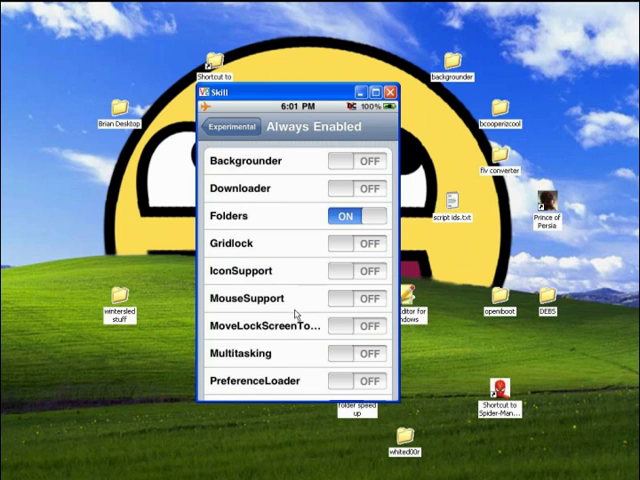
pyautogui.scroll(-3)
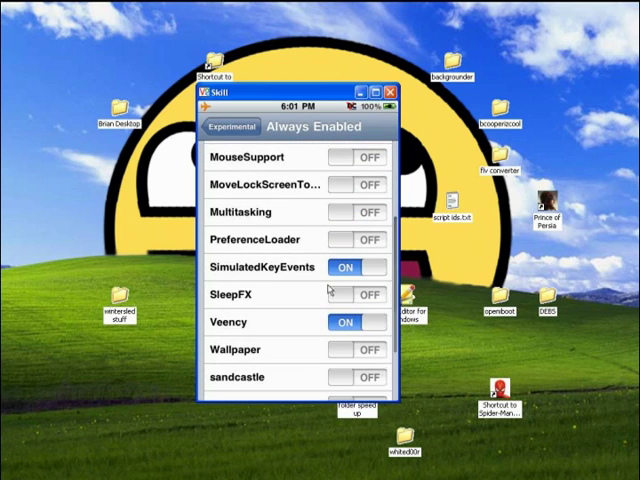
pyautogui.click(356, 350)
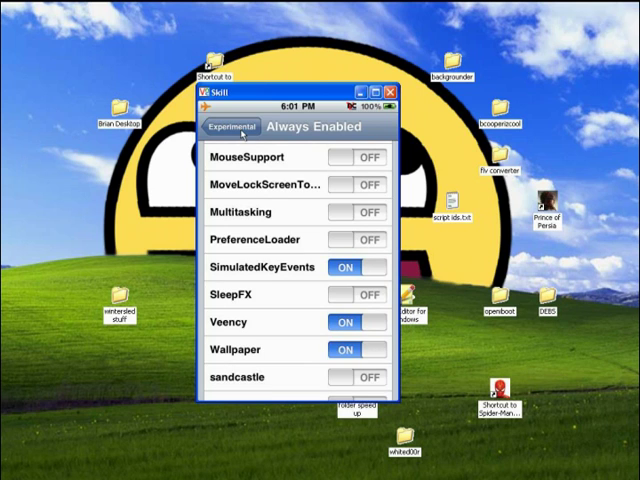
pyautogui.click(230, 128)
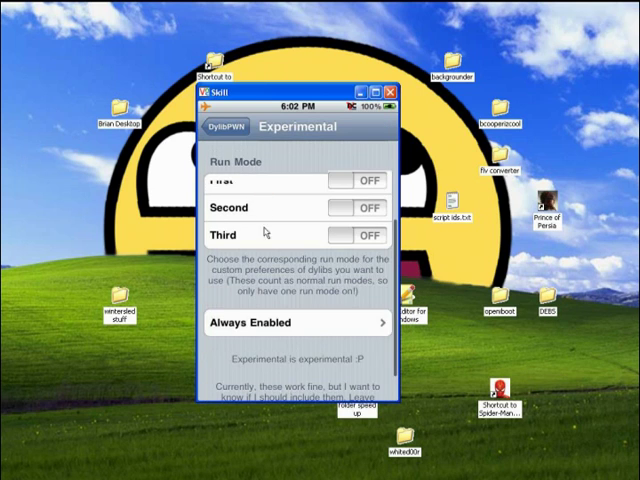
# Leave DylibPWN's settings for the home screen and lock the phone
pyautogui.click(226, 128)
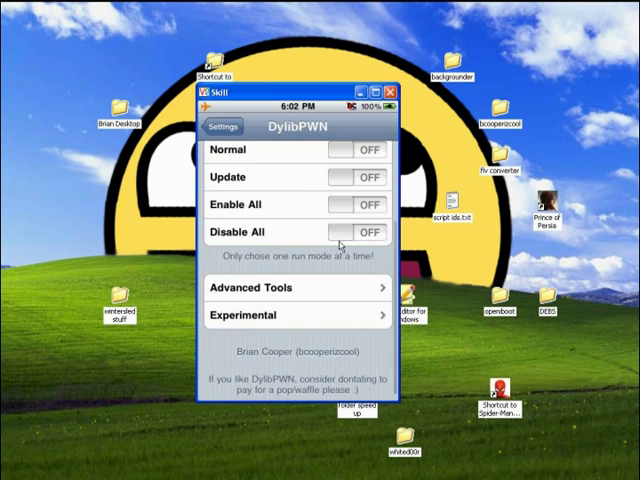
pyautogui.click(356, 232)
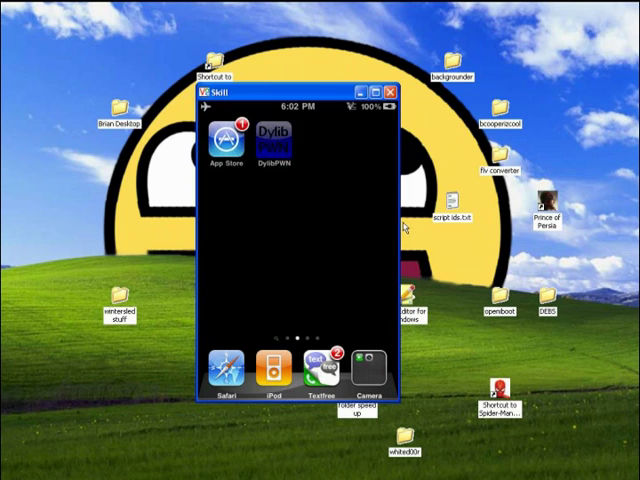
pyautogui.click(276, 140)
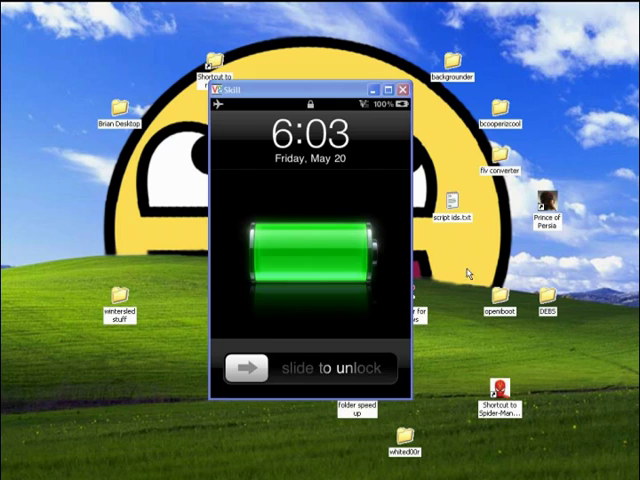
# Unlock the phone and go into the Settings app
pyautogui.moveTo(248, 368); pyautogui.dragTo(360, 368)
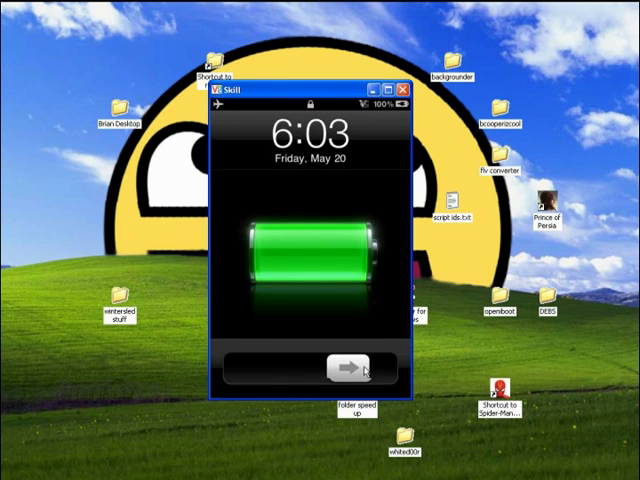
pyautogui.click(340, 366)
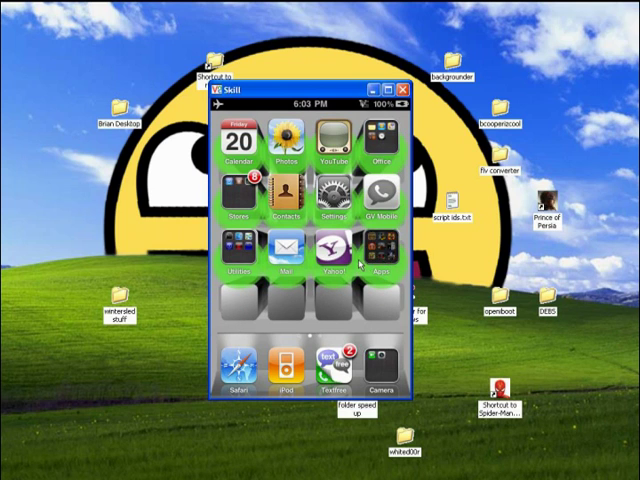
pyautogui.click(378, 256)
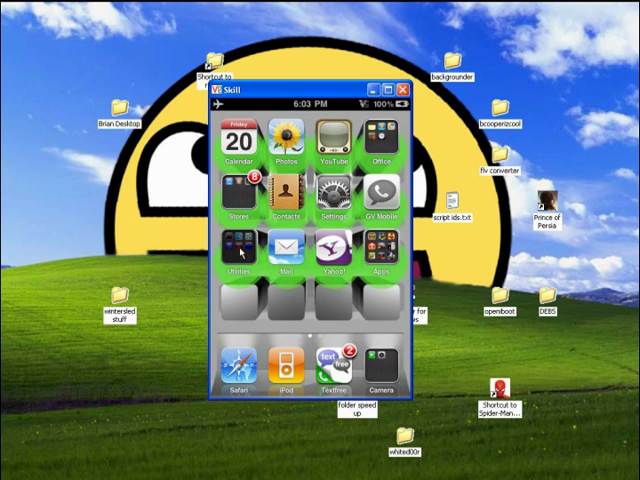
pyautogui.click(236, 248)
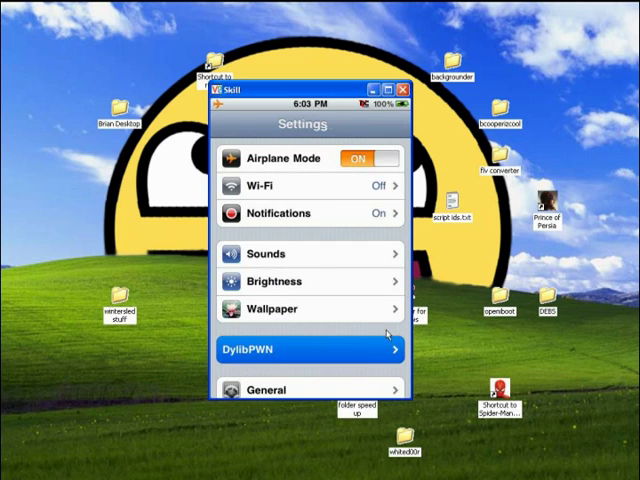
# Go into DylibPWN's Experimental page and view the First custom dylib set
pyautogui.click(304, 350)
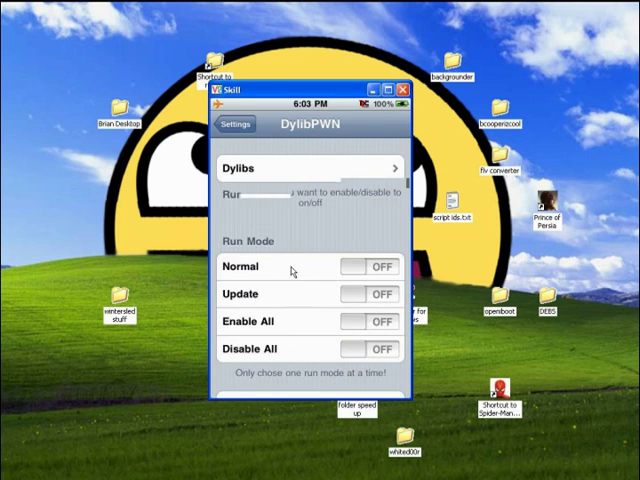
pyautogui.scroll(-3)
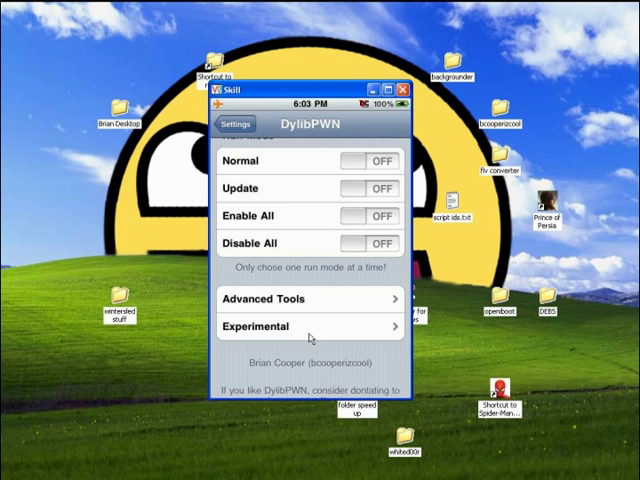
pyautogui.click(310, 326)
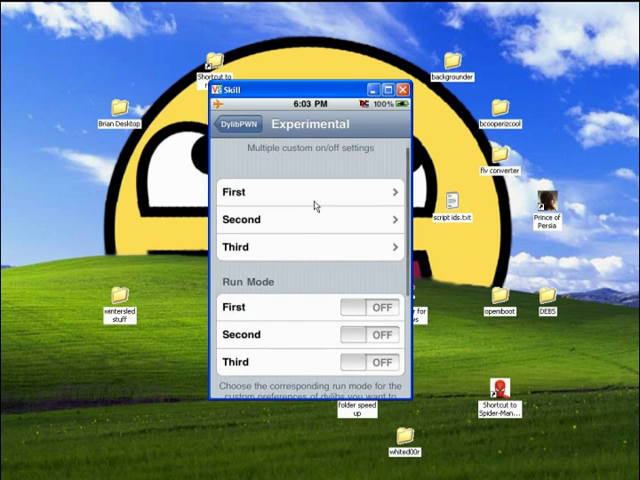
pyautogui.click(310, 192)
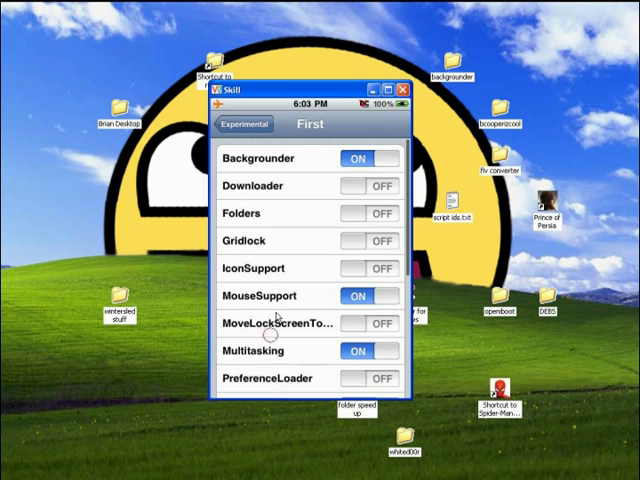
# Review the Second custom dylib set and return to the Experimental sets overview
pyautogui.scroll(-3)
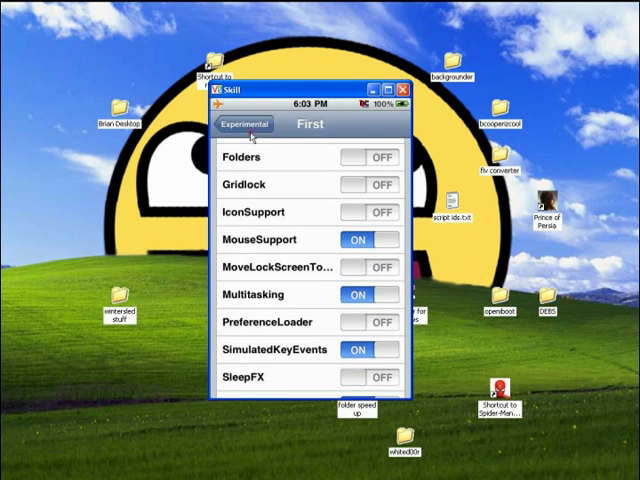
pyautogui.click(252, 124)
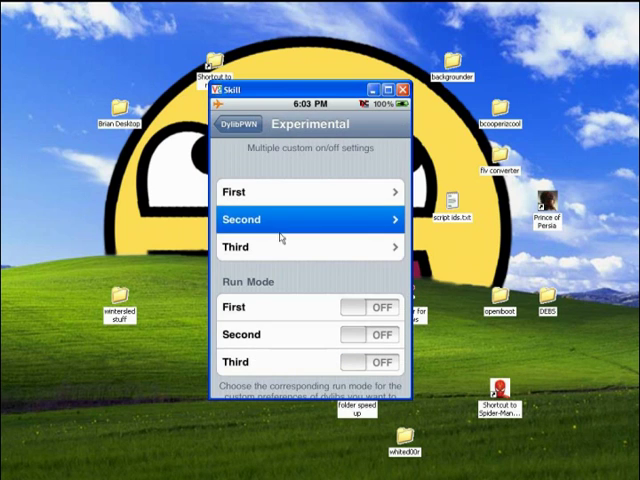
pyautogui.click(310, 220)
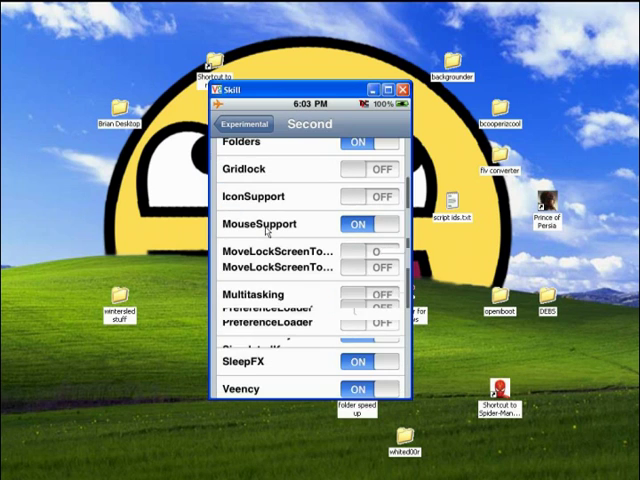
pyautogui.click(244, 124)
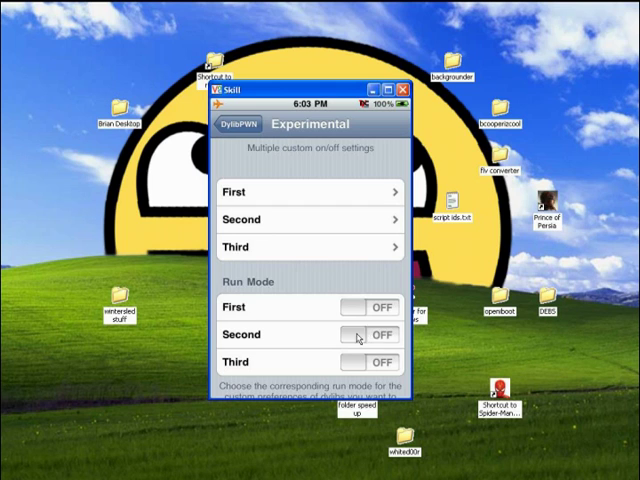
pyautogui.moveTo(304, 308)
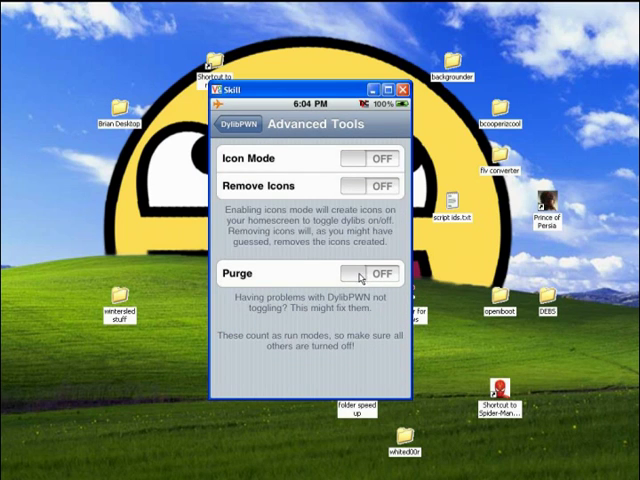
# Toggle Purge on and back off, turn Icon Mode on, and return to the home screen
pyautogui.click(368, 272)
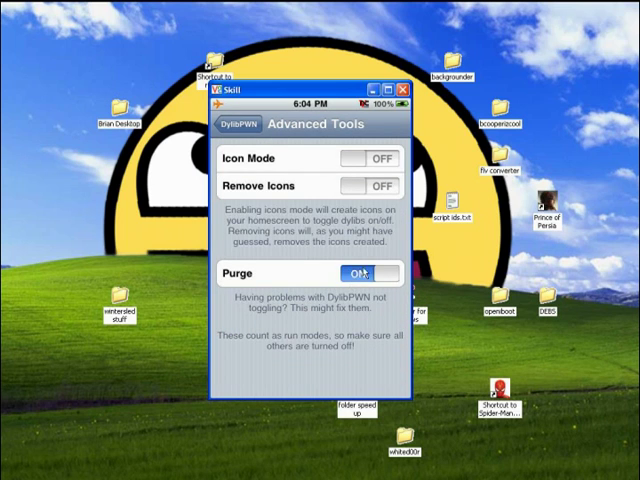
pyautogui.click(368, 272)
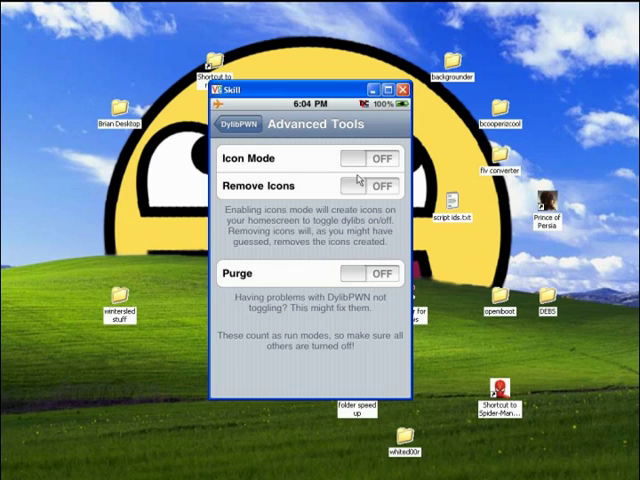
pyautogui.click(372, 158)
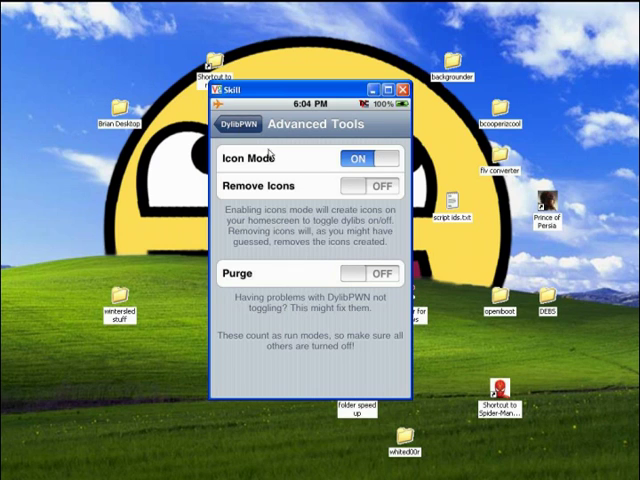
pyautogui.click(244, 122)
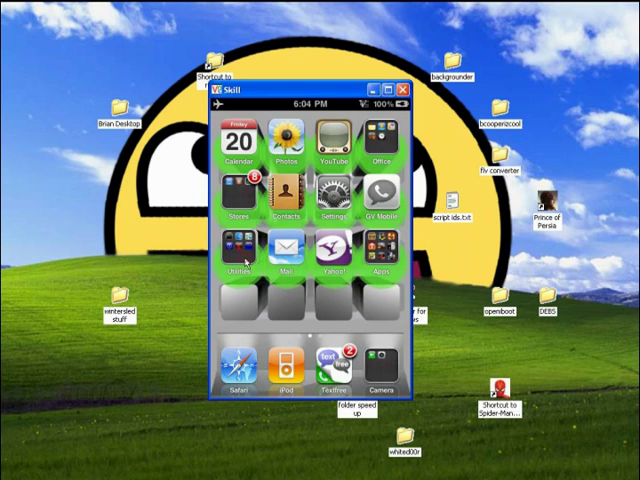
# Launch DylibPWN from the Utilities folder to reach its settings with Normal mode on
pyautogui.click(236, 256)
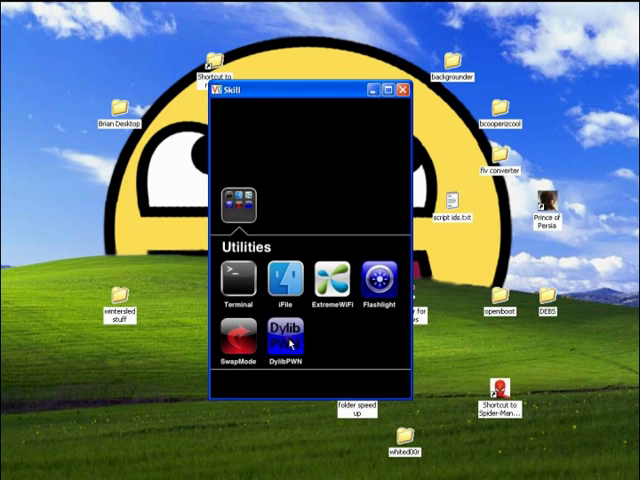
pyautogui.click(286, 336)
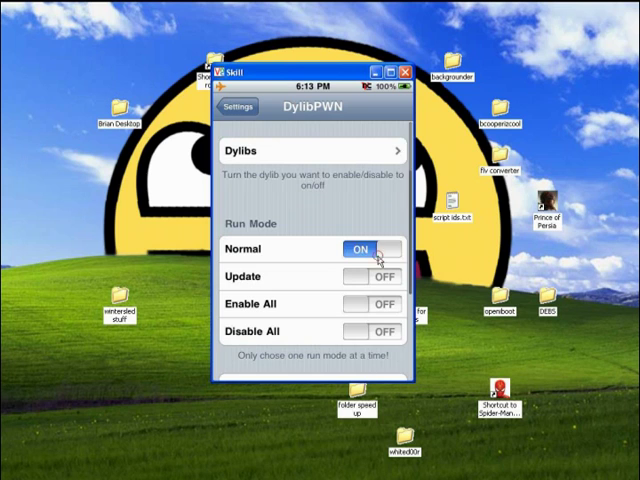
# In DylibPWN's Advanced Tools, switch Remove Icons on with Icon Mode left off
pyautogui.scroll(-3)
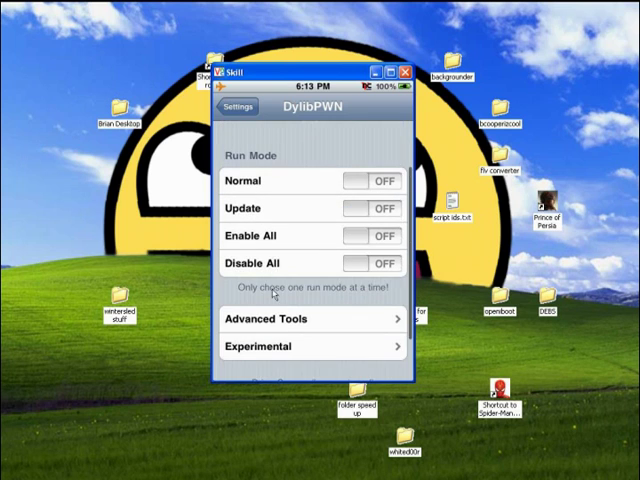
pyautogui.click(312, 318)
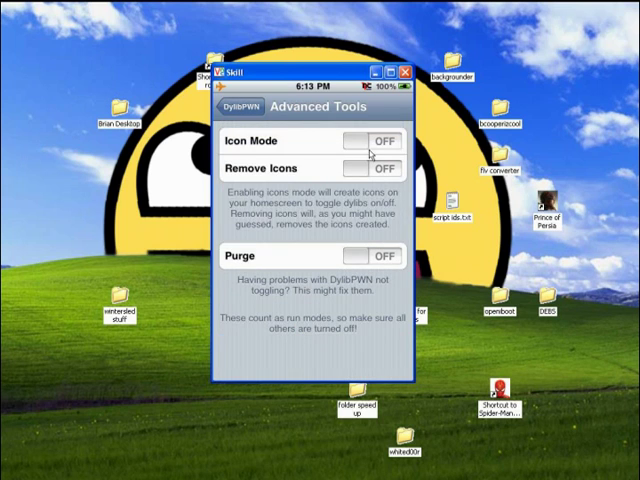
pyautogui.click(372, 168)
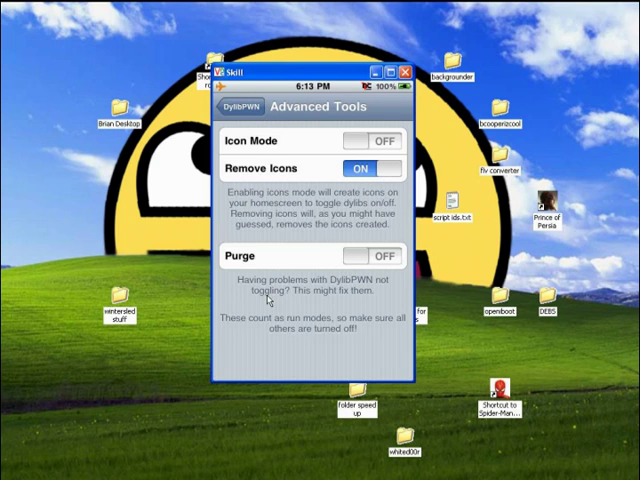